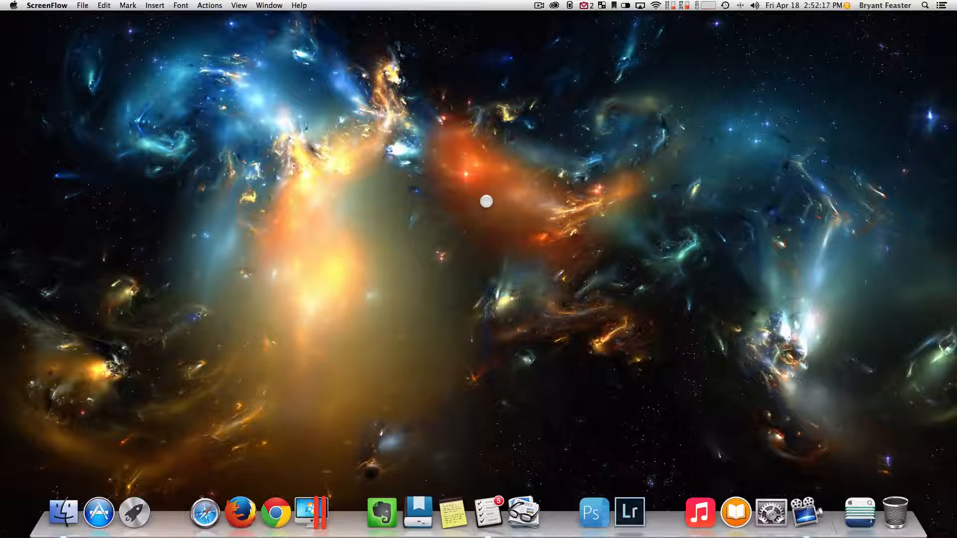
pyautogui.moveTo(64, 512)
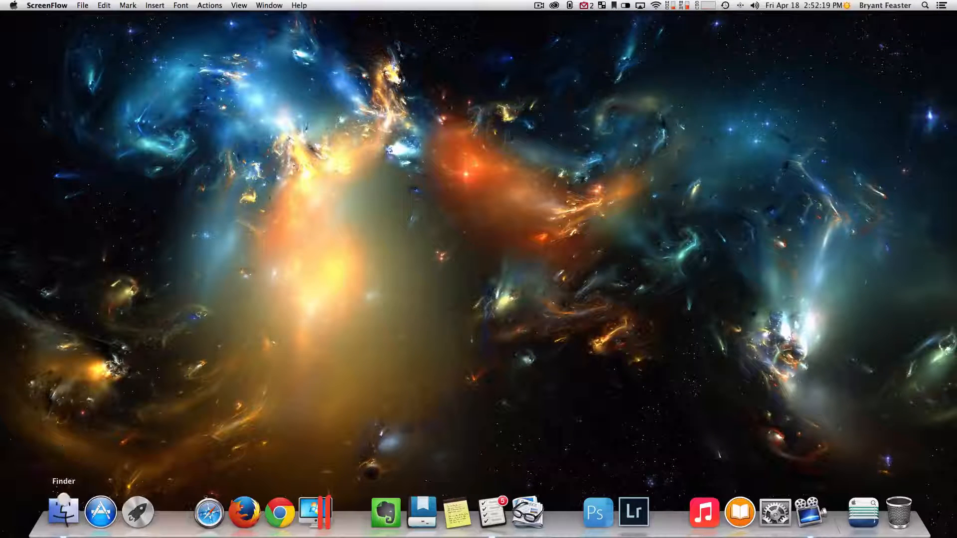
# - Bring up a Finder window from the Dock, landing in the empty Movies folder on LaCie
pyautogui.click(63, 511)
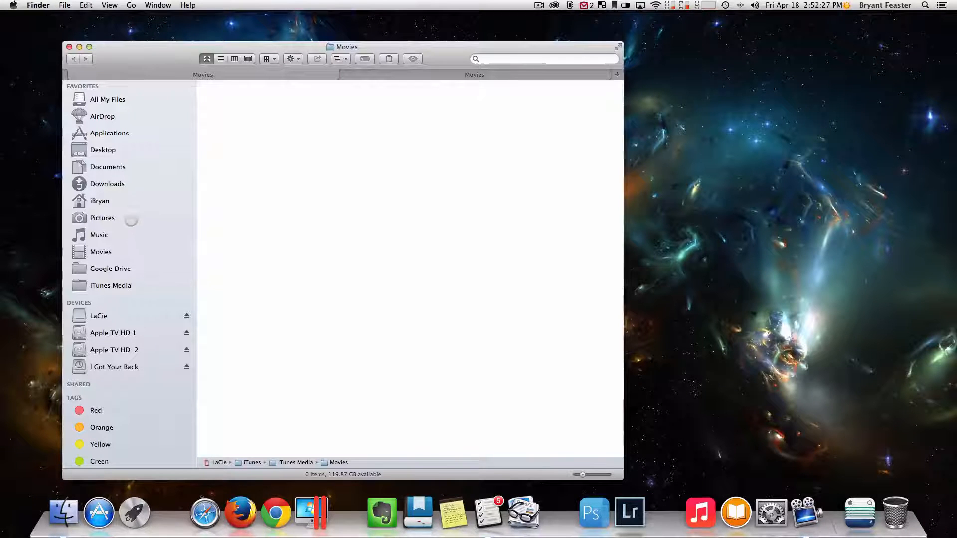
# - Go to iBryan's Downloads, undo the deletion with Cmd+Z, and preview the restored cofNV.jpg
pyautogui.click(99, 201)
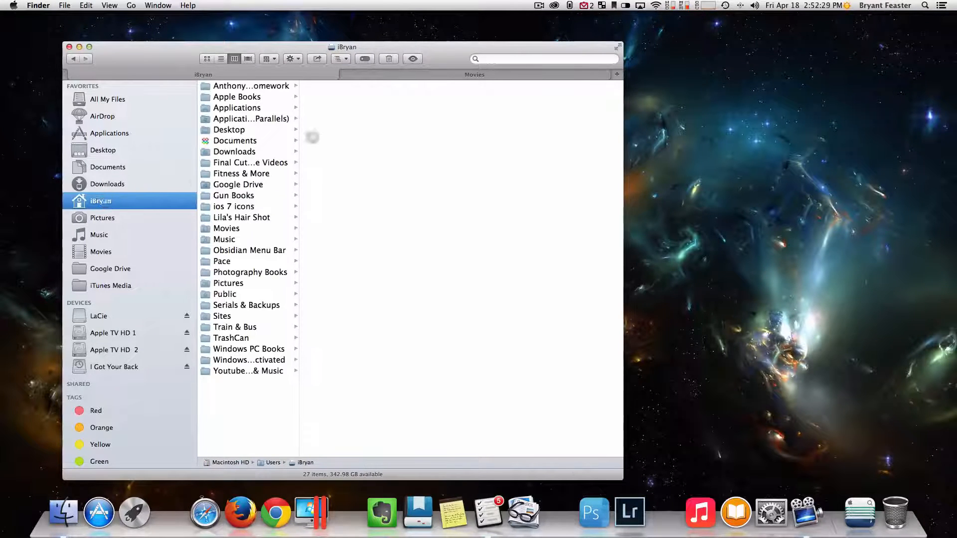
pyautogui.click(234, 151)
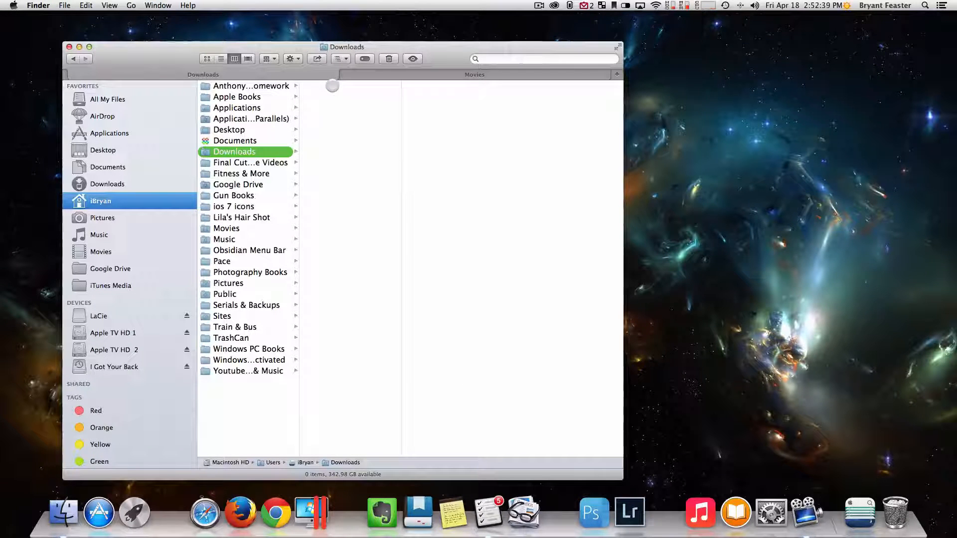
pyautogui.press('cmd+z')
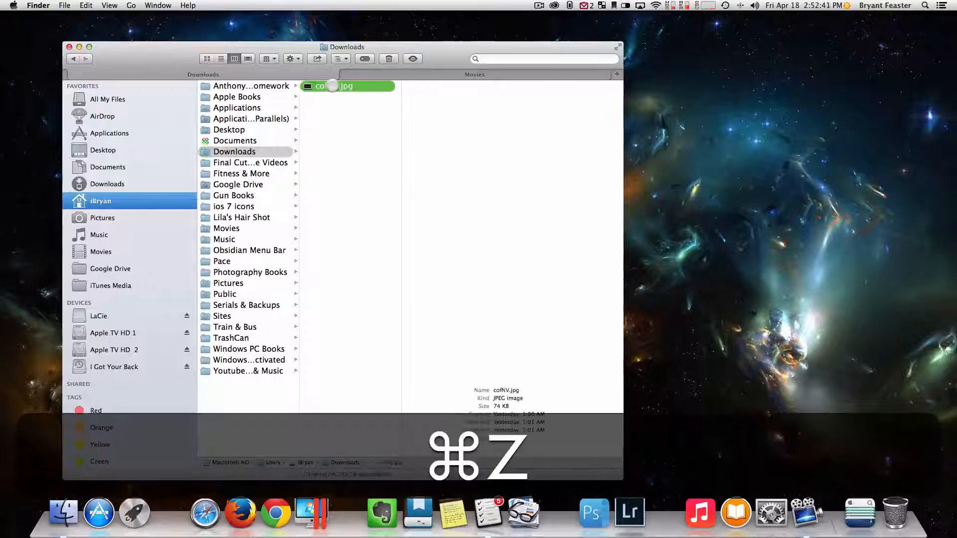
pyautogui.click(347, 86)
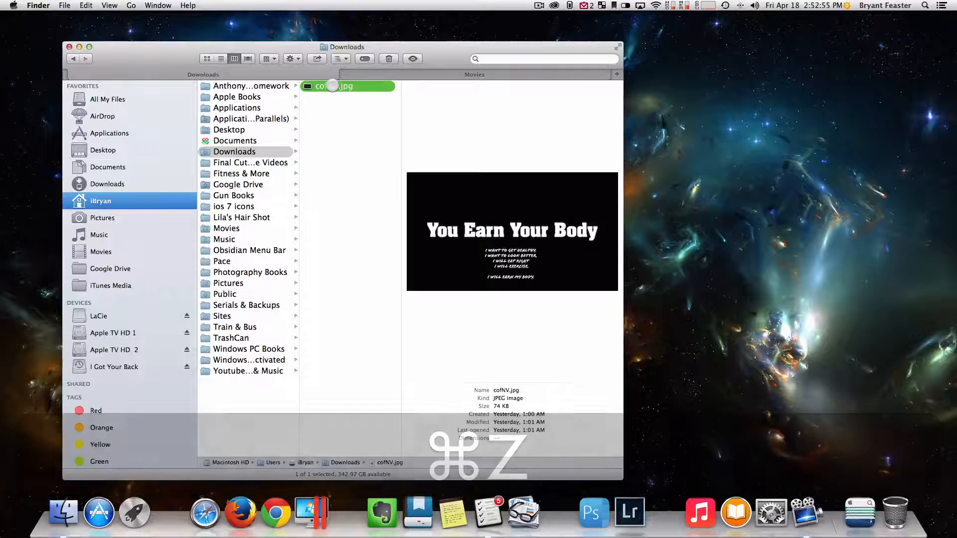
pyautogui.press('cmd+z')
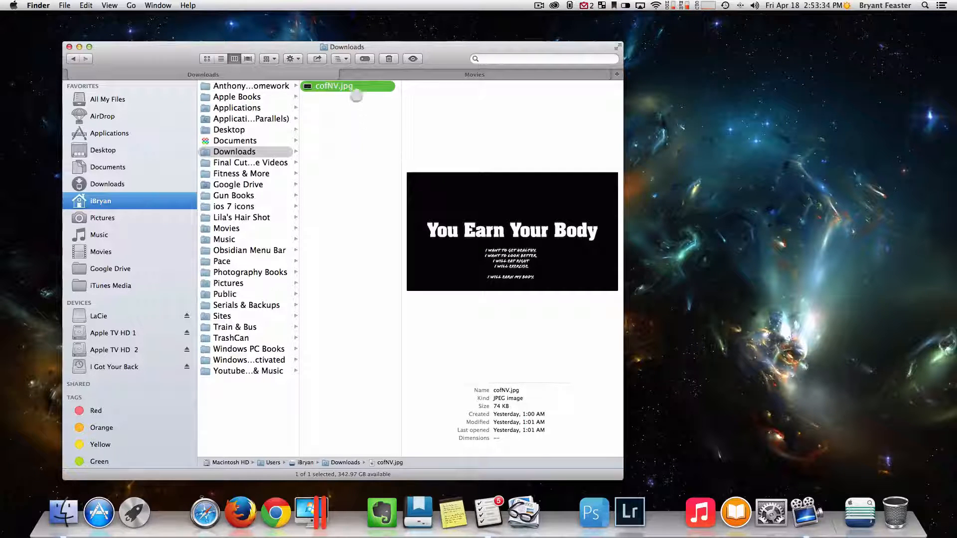
pyautogui.moveTo(380, 132)
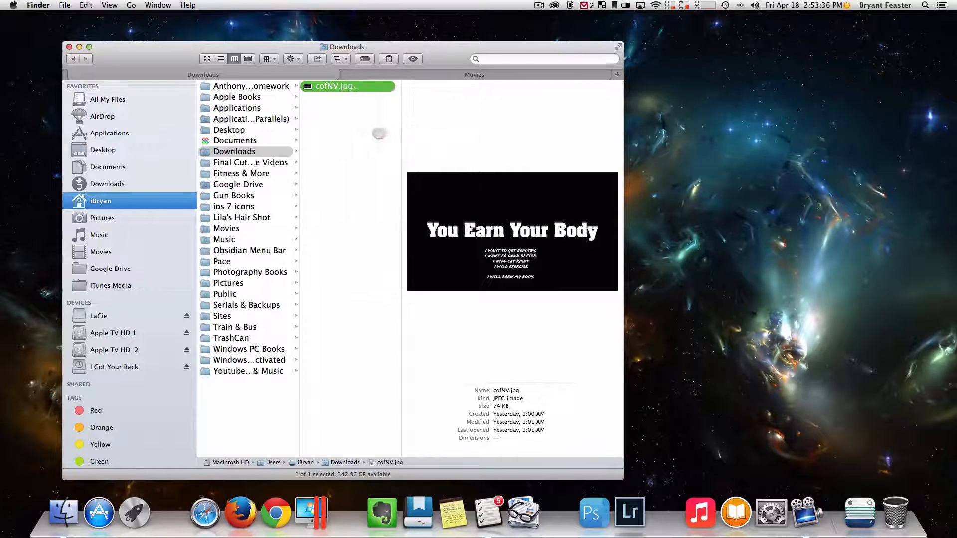
pyautogui.press('cmd+i')
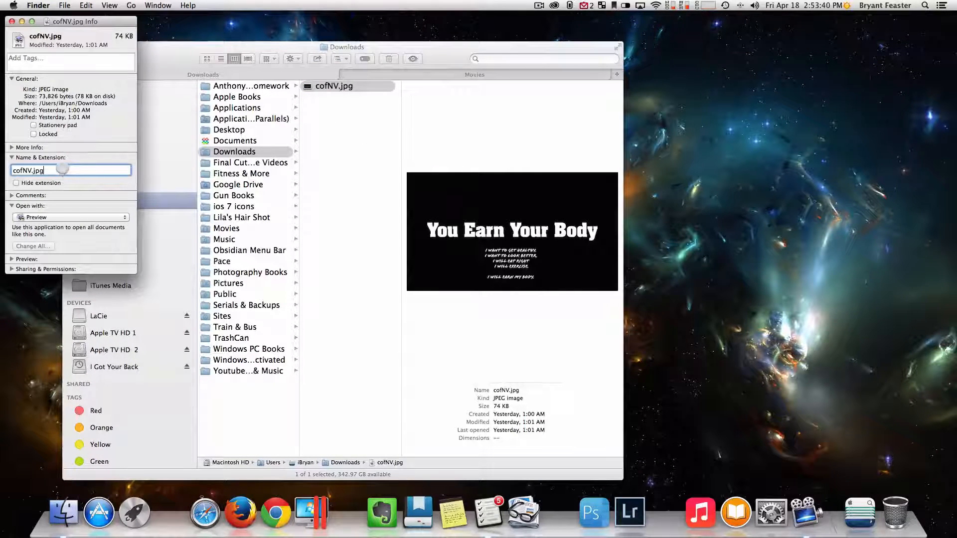
pyautogui.click(8, 21)
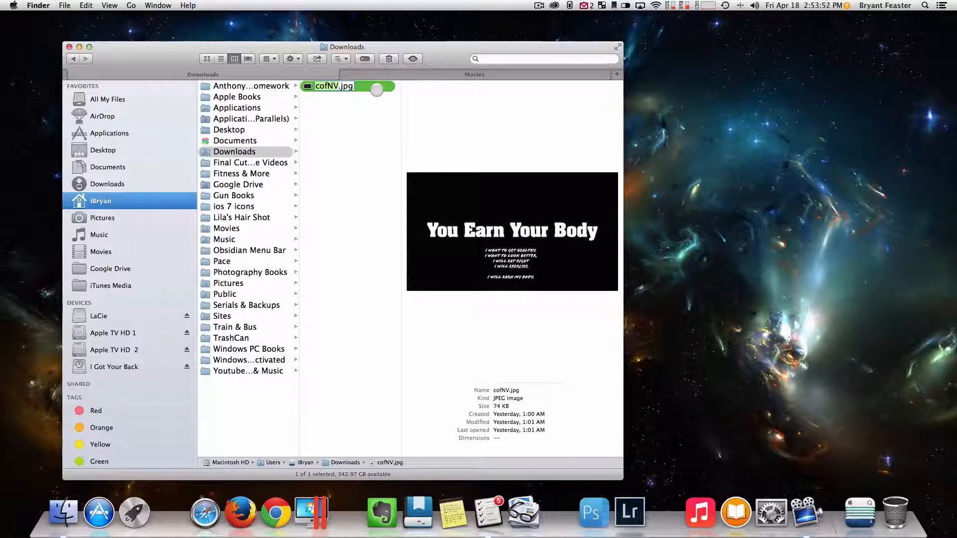
# - Rename cofNV.jpg to Work Out.jpg in the Downloads folder
pyautogui.write('Work')
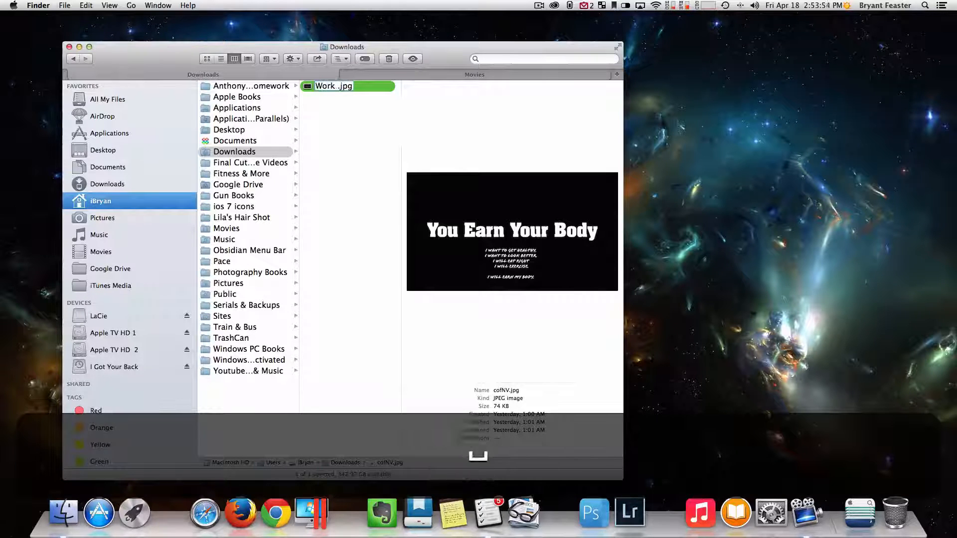
pyautogui.write('Out')
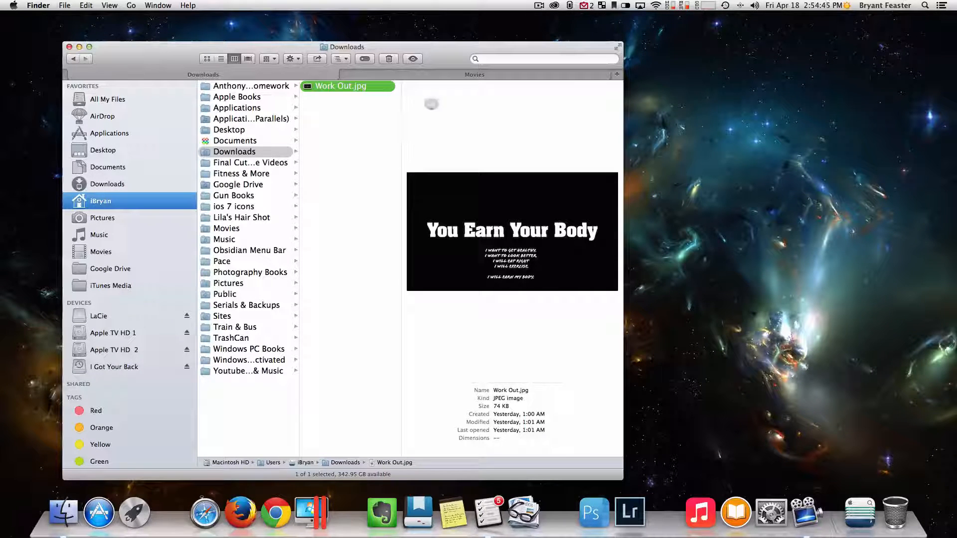
# - Show the image full-size with Quick Look from its shortcut menu, then close the preview
pyautogui.rightClick(340, 85)
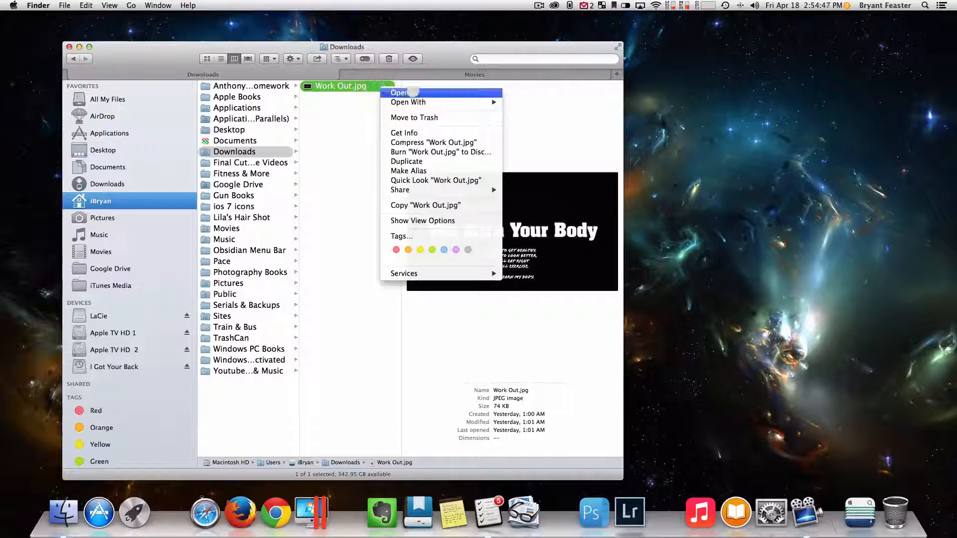
pyautogui.moveTo(408, 101)
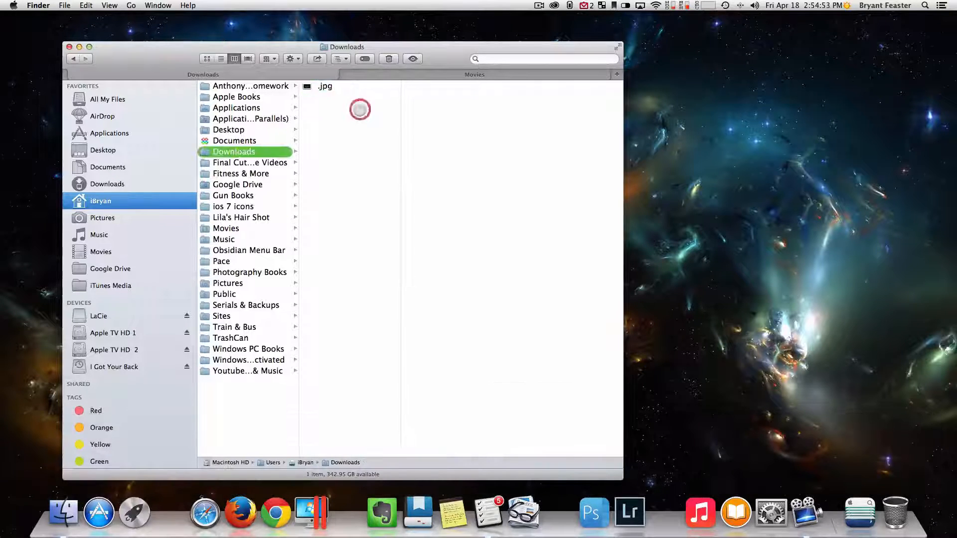
pyautogui.click(324, 86)
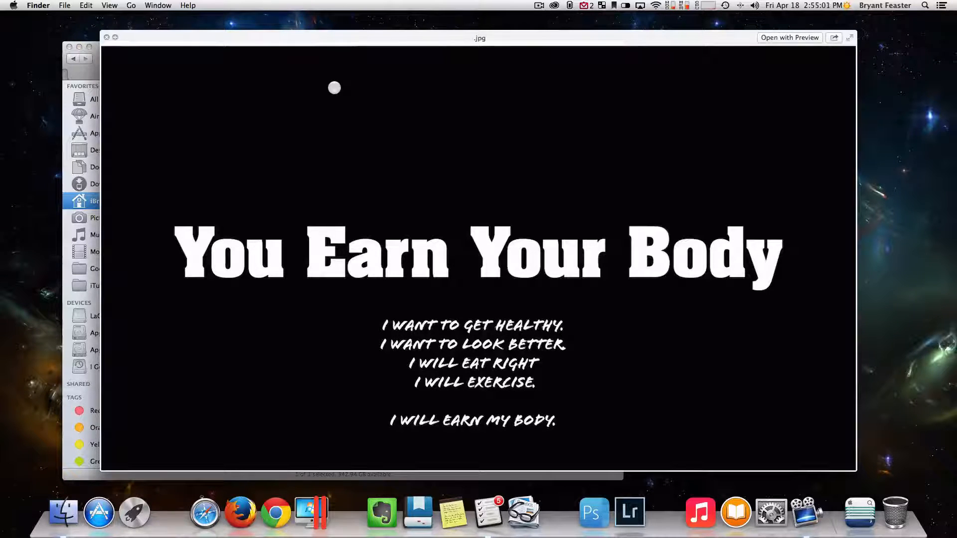
pyautogui.click(105, 37)
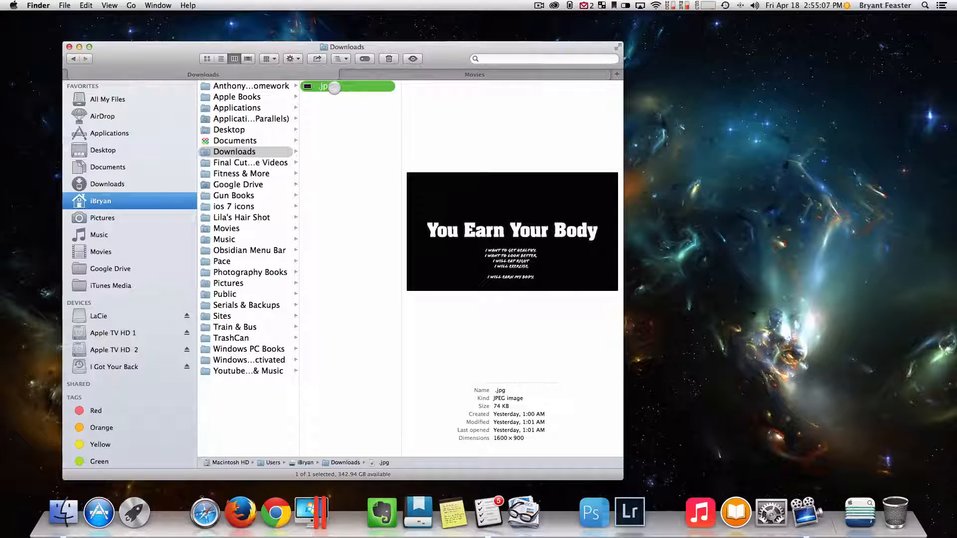
# - Close the Finder window and bring up a fresh one showing the LaCie drive
pyautogui.click(70, 47)
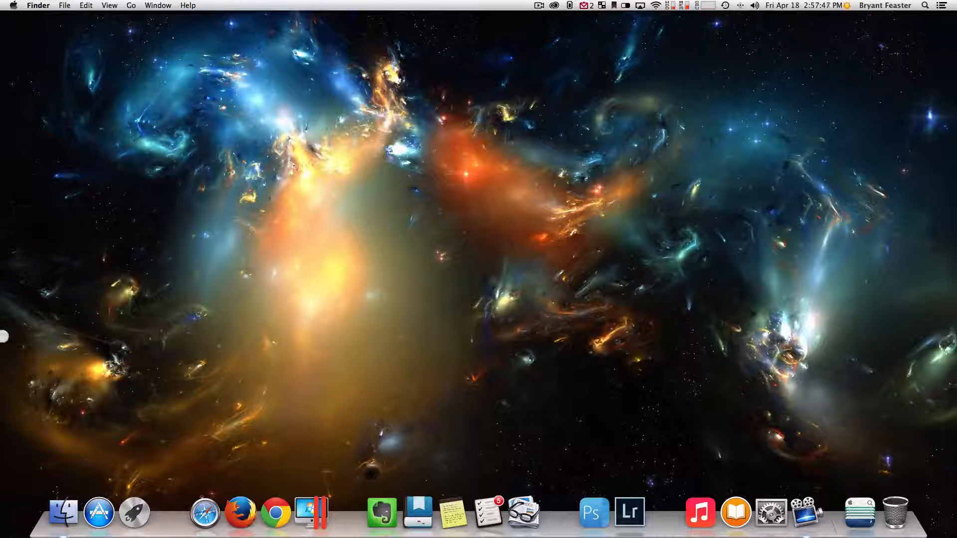
pyautogui.click(64, 512)
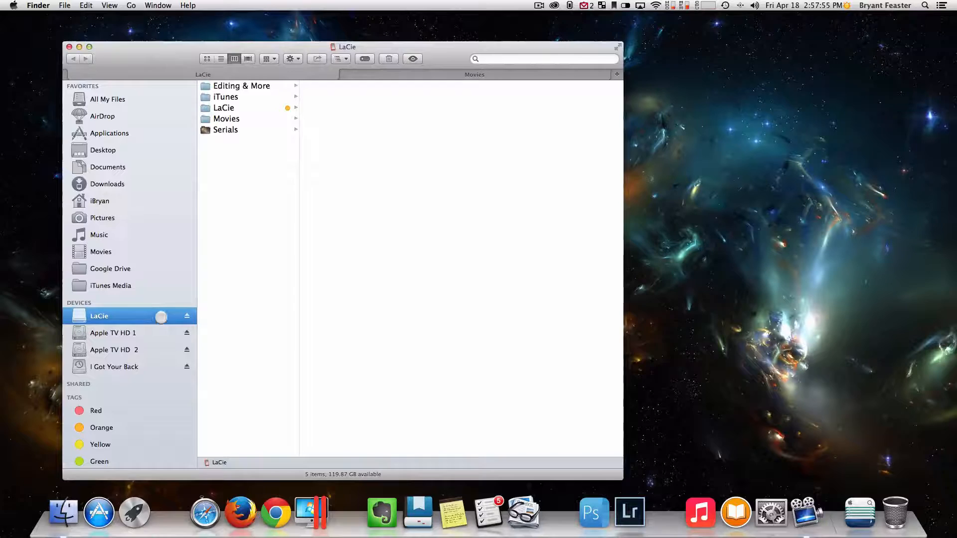
# - Drill into the iTunes folder on LaCie and then into iTunes Media
pyautogui.click(225, 97)
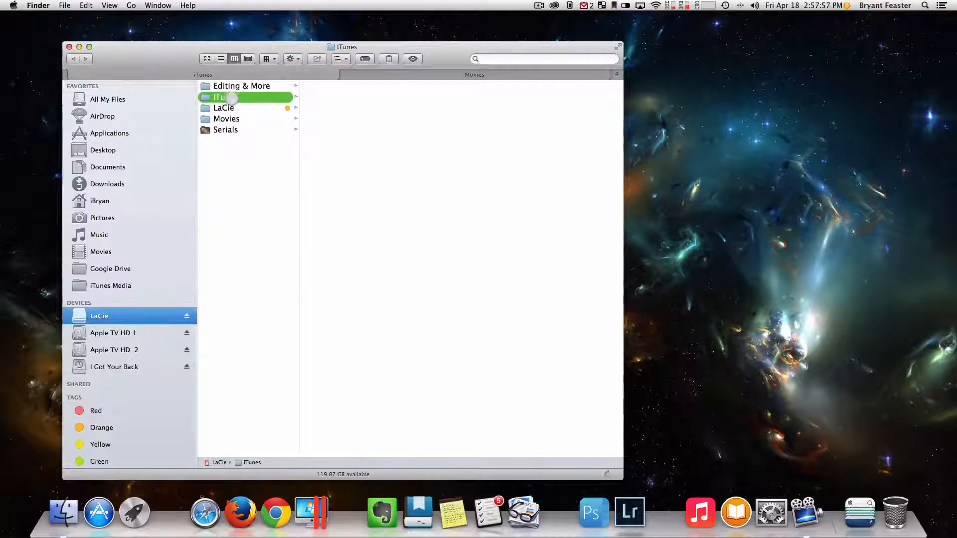
pyautogui.click(219, 97)
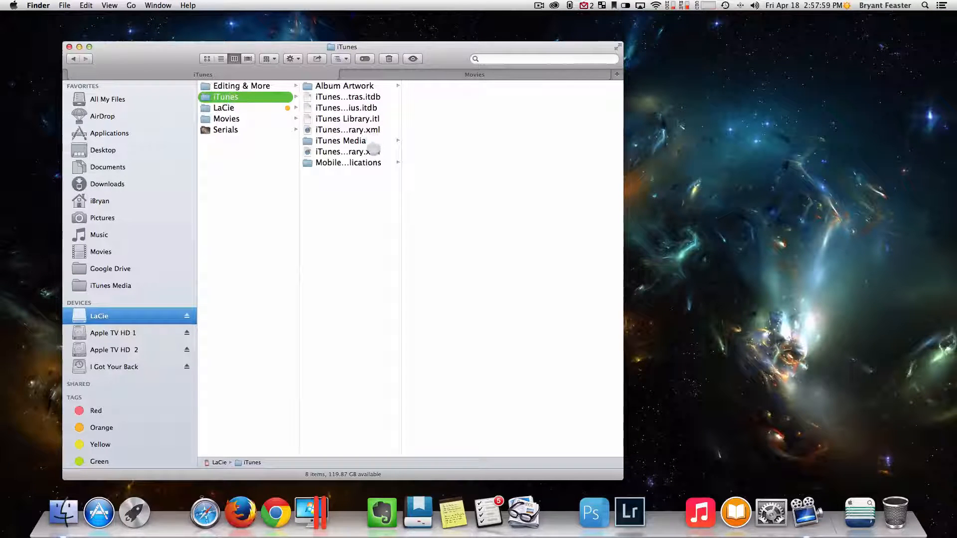
pyautogui.click(339, 141)
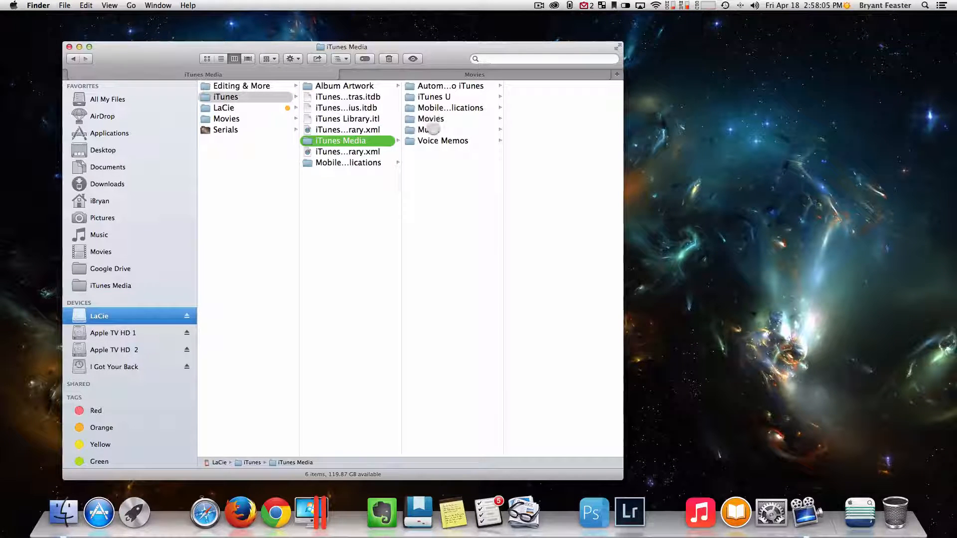
pyautogui.moveTo(396, 138)
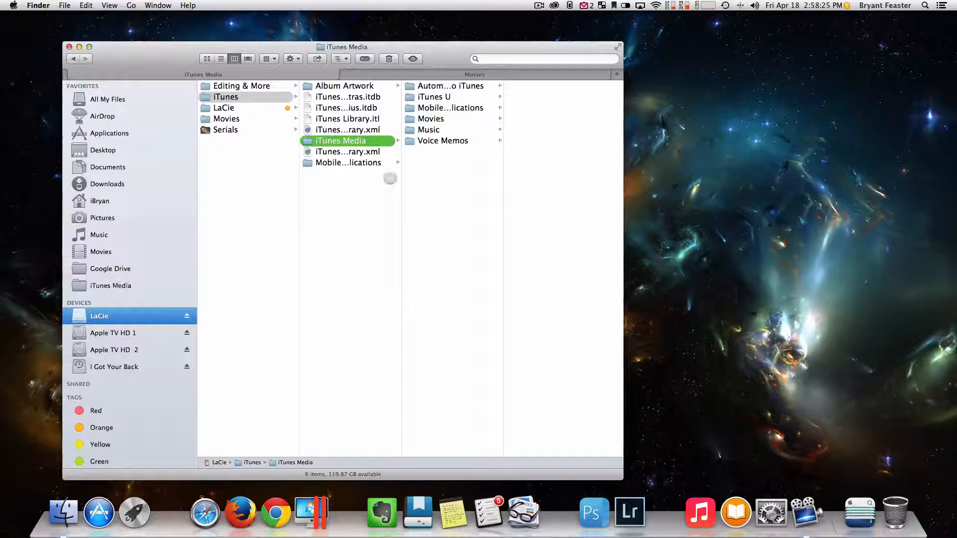
# - Look inside the Mobile Applications folder, then close the Finder window
pyautogui.click(451, 108)
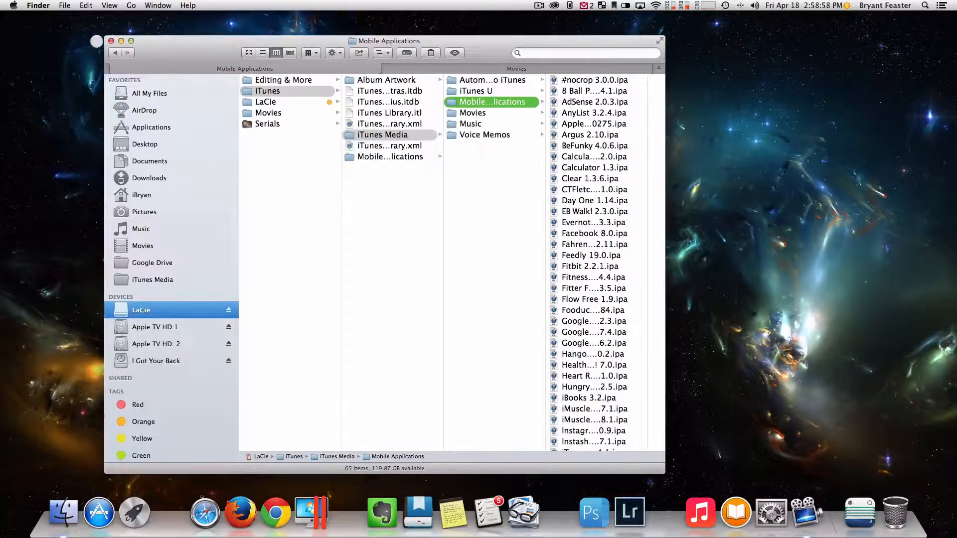
pyautogui.click(111, 41)
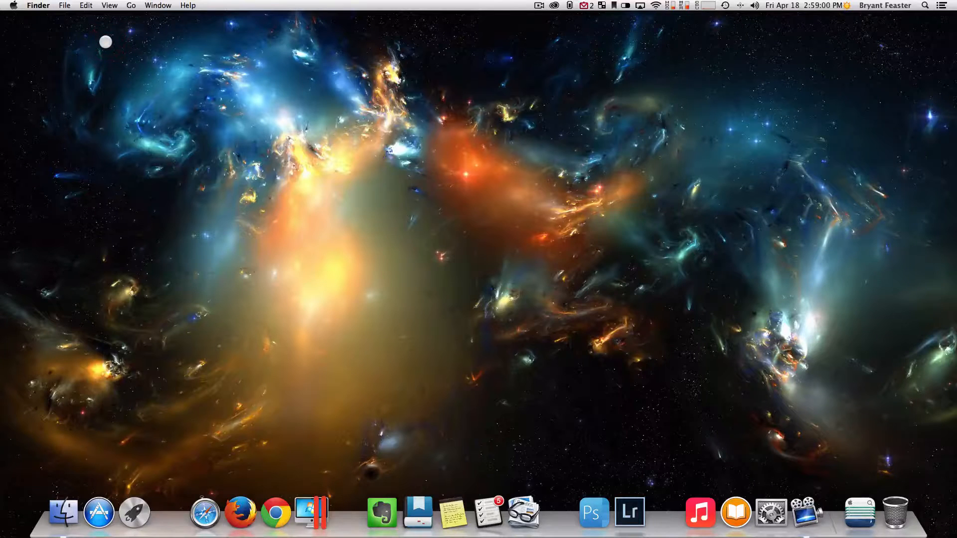